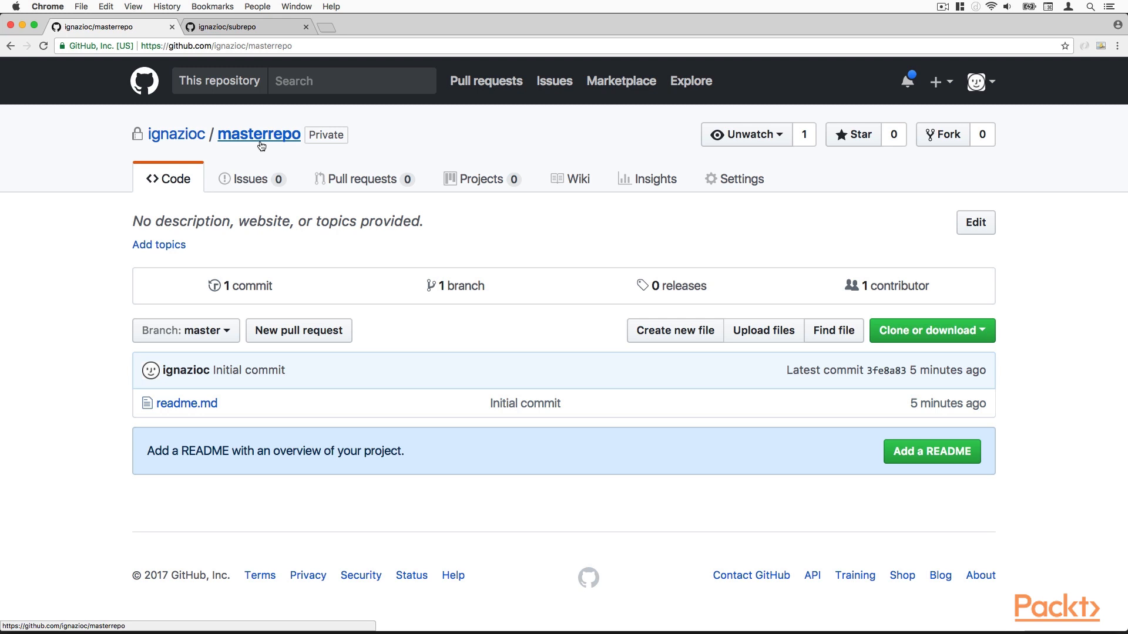
mouse_move(248, 54)
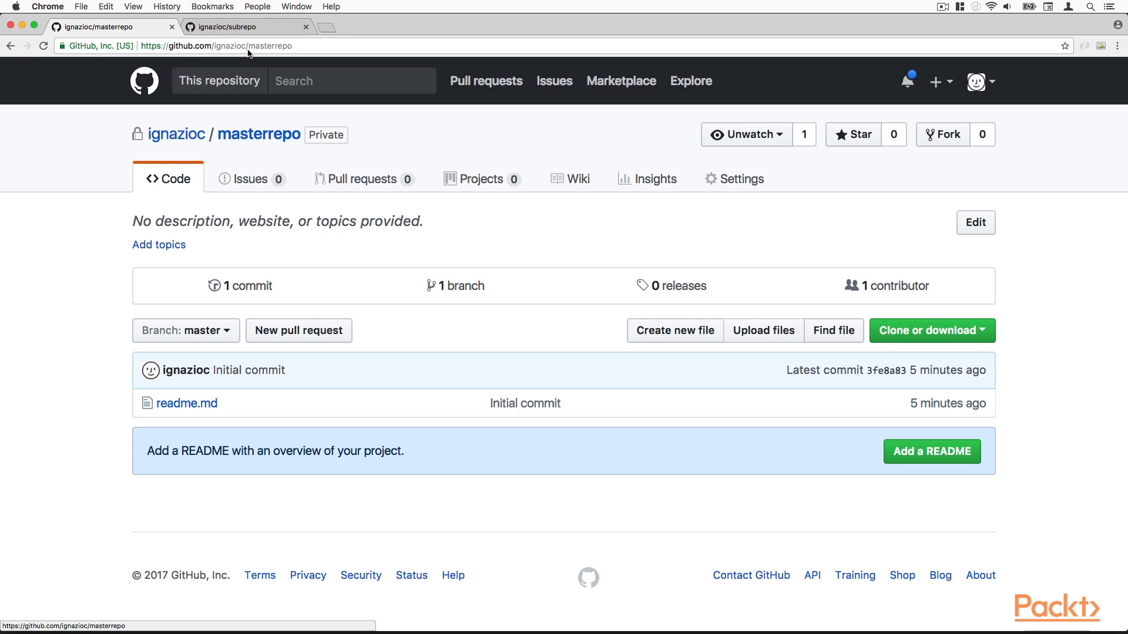
Compare the subrepo and masterrepo GitHub pages, each holding only readme.md, then bring up Terminal
left_click(244, 27)
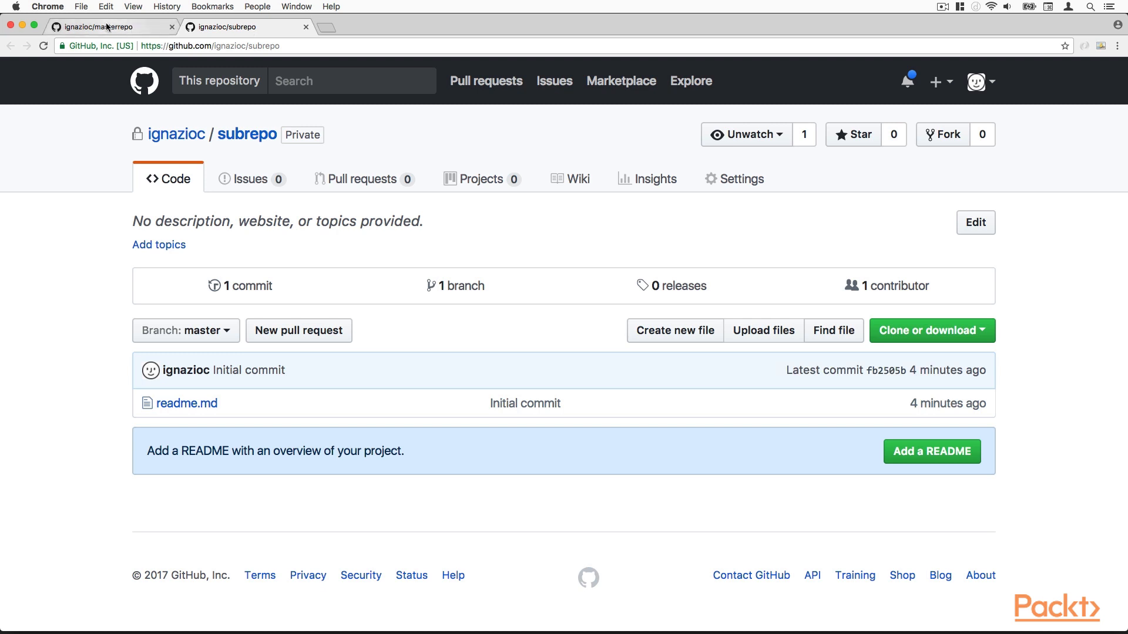
left_click(93, 26)
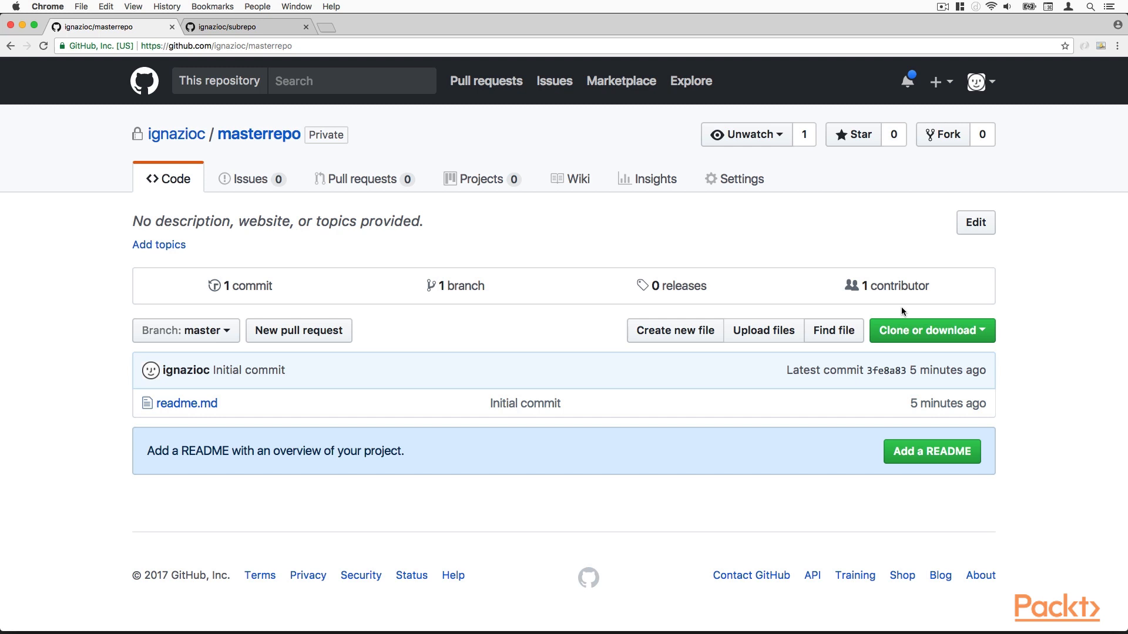
left_click(926, 330)
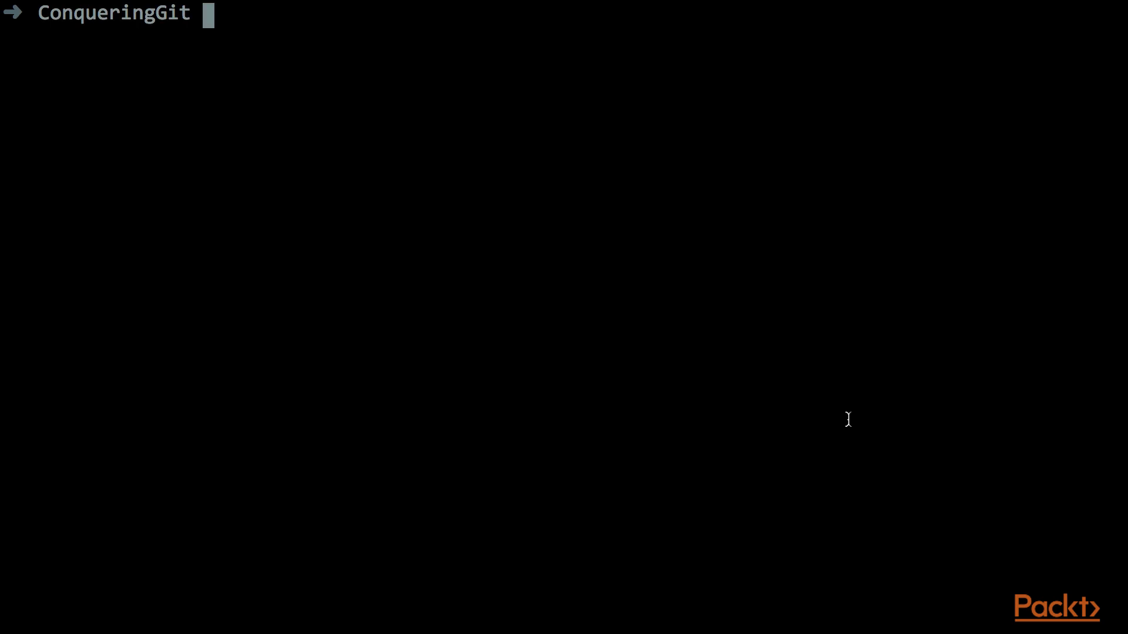
type("git clone git@github.com:ignazioc/masterrepo.git")
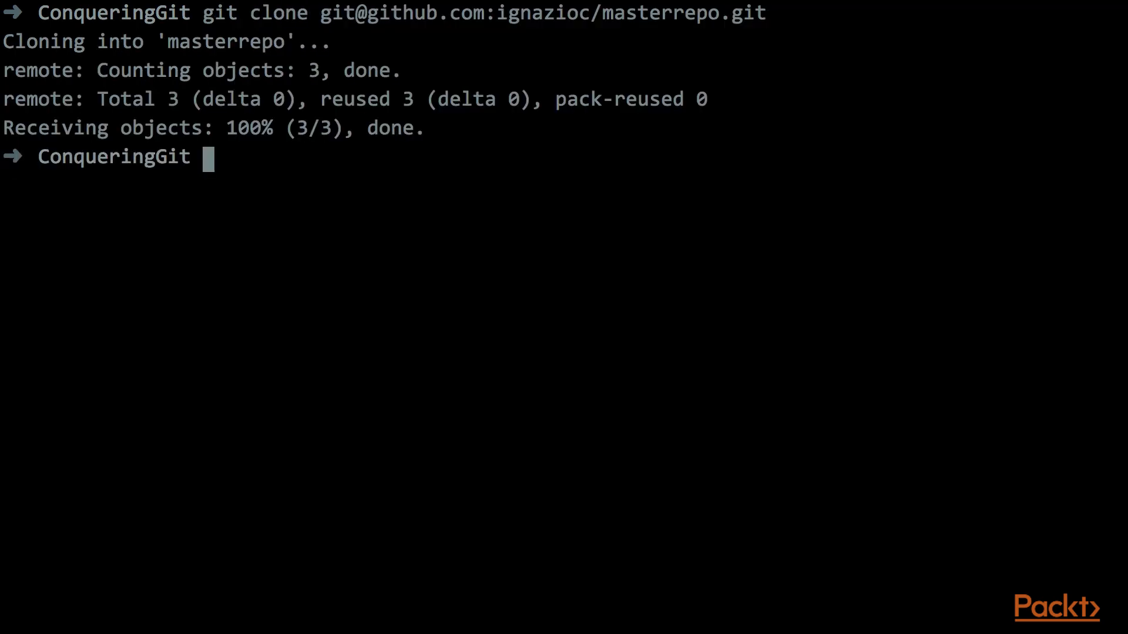
type("cd")
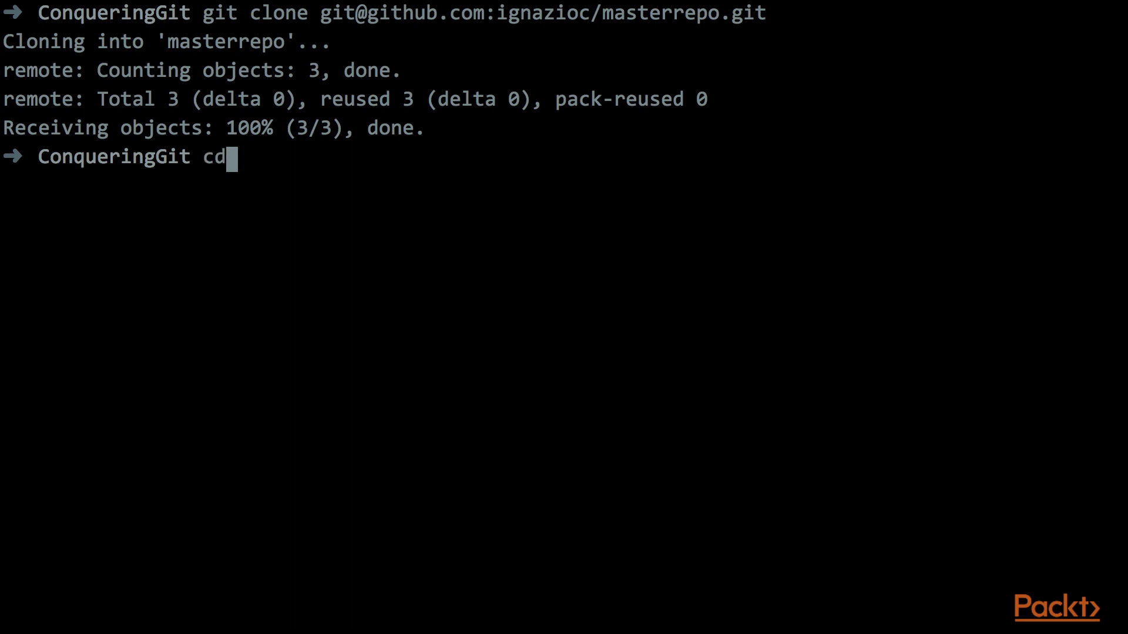
type("masterrepo/")
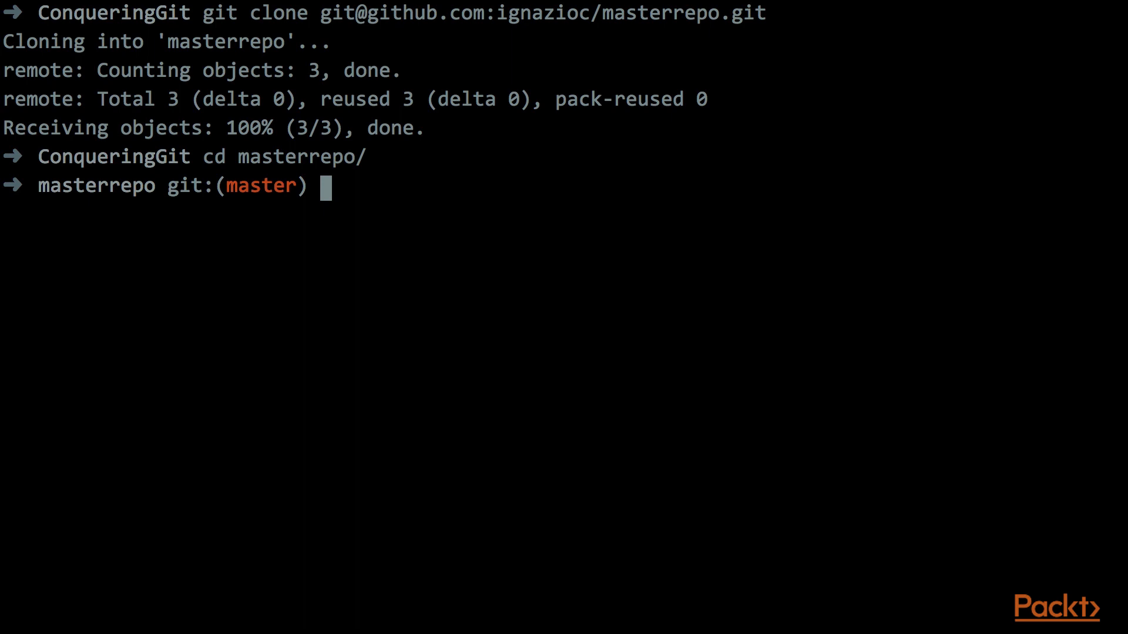
Add subrepo inside masterrepo with git submodule add and the SSH URL
type("git su")
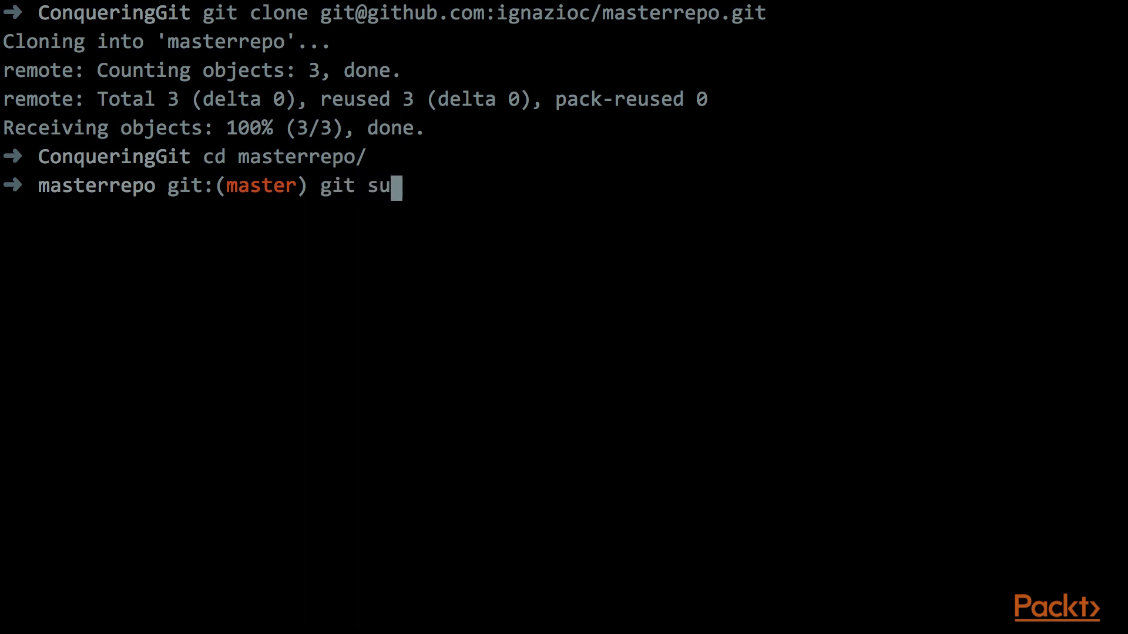
type("bmodule")
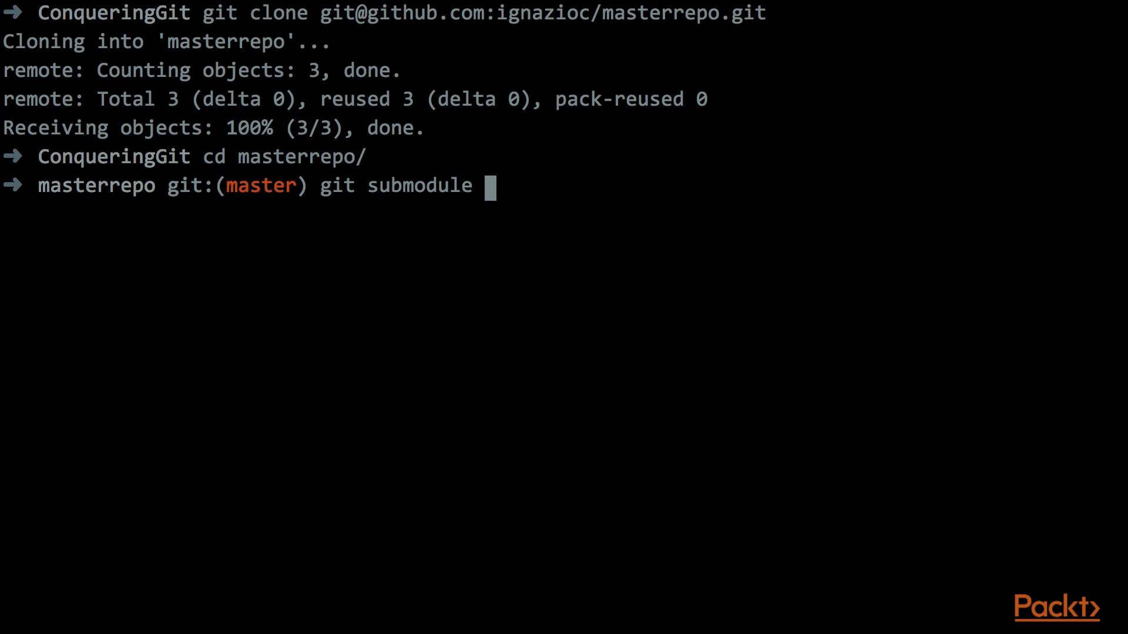
type("add")
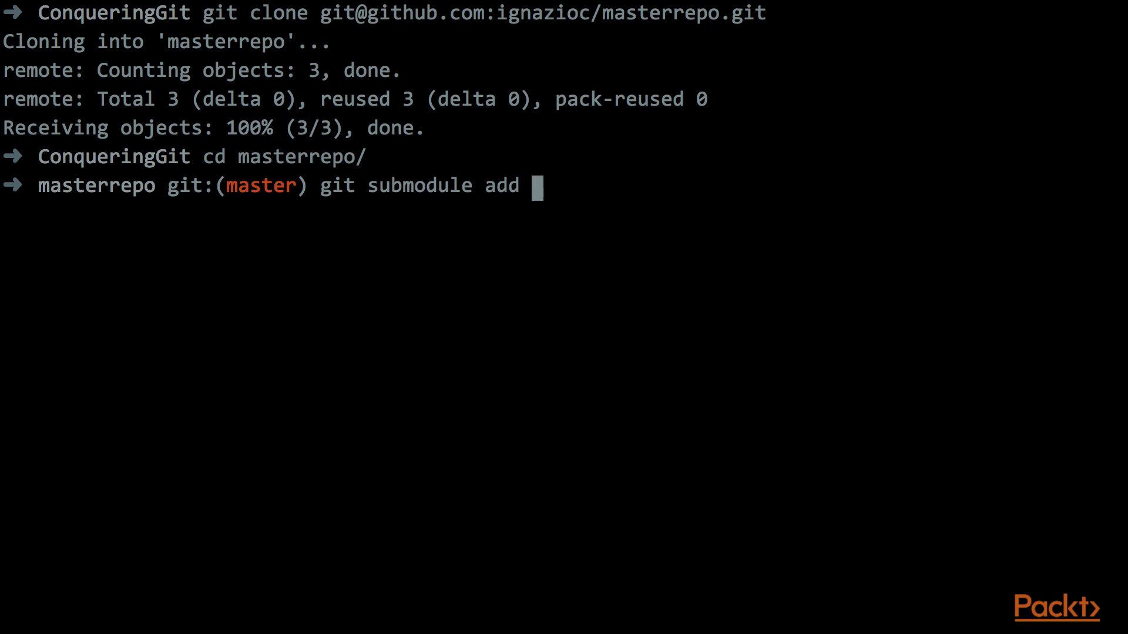
type("git@github.com:ignazioc/masterrepo.git")
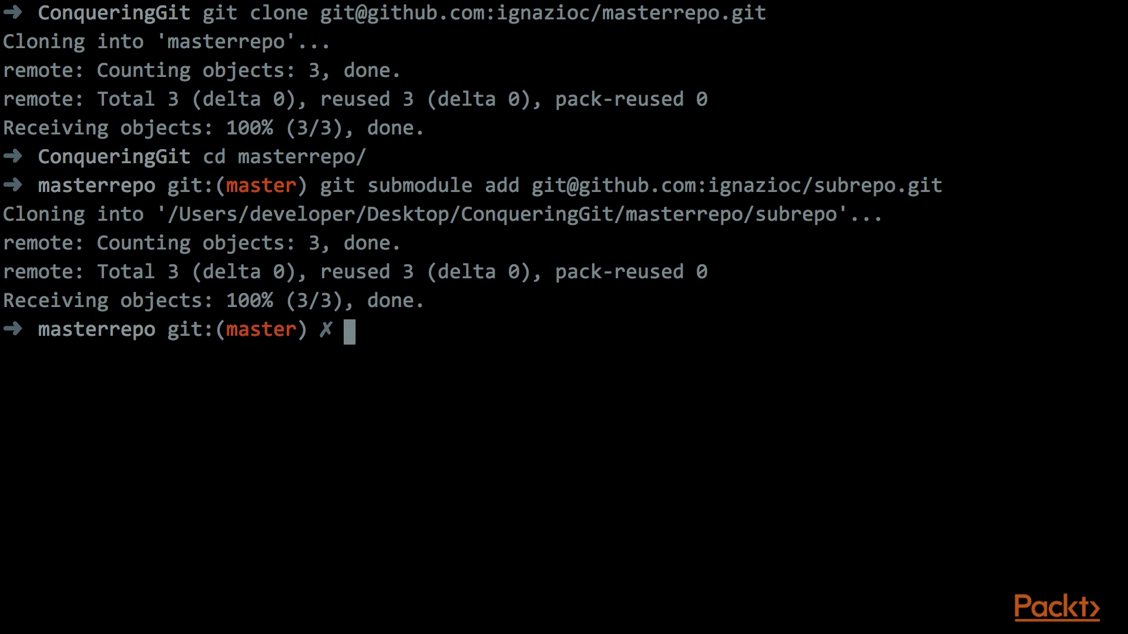
List masterrepo and subrepo contents, then run git status showing .gitmodules and subrepo staged
type("ls")
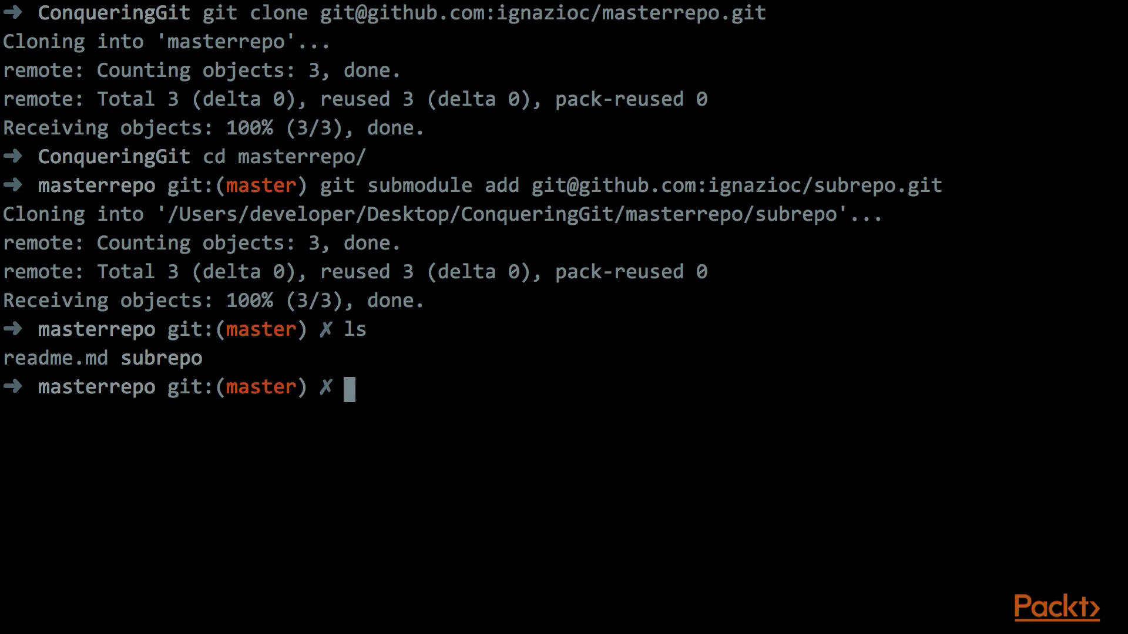
type("cd subrepo")
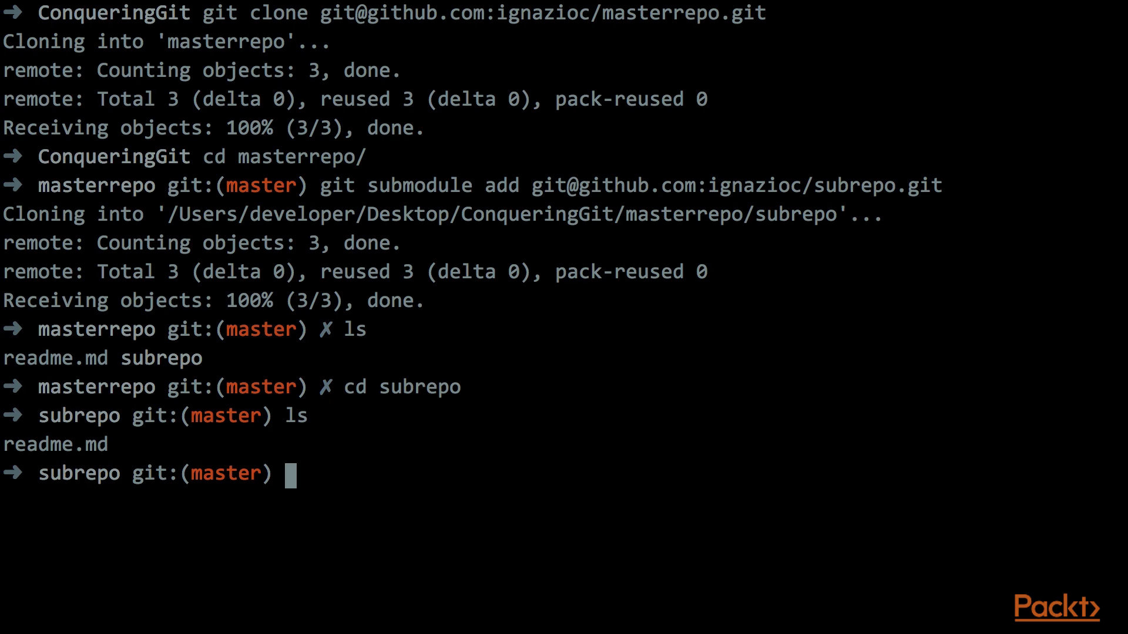
type("cd ..")
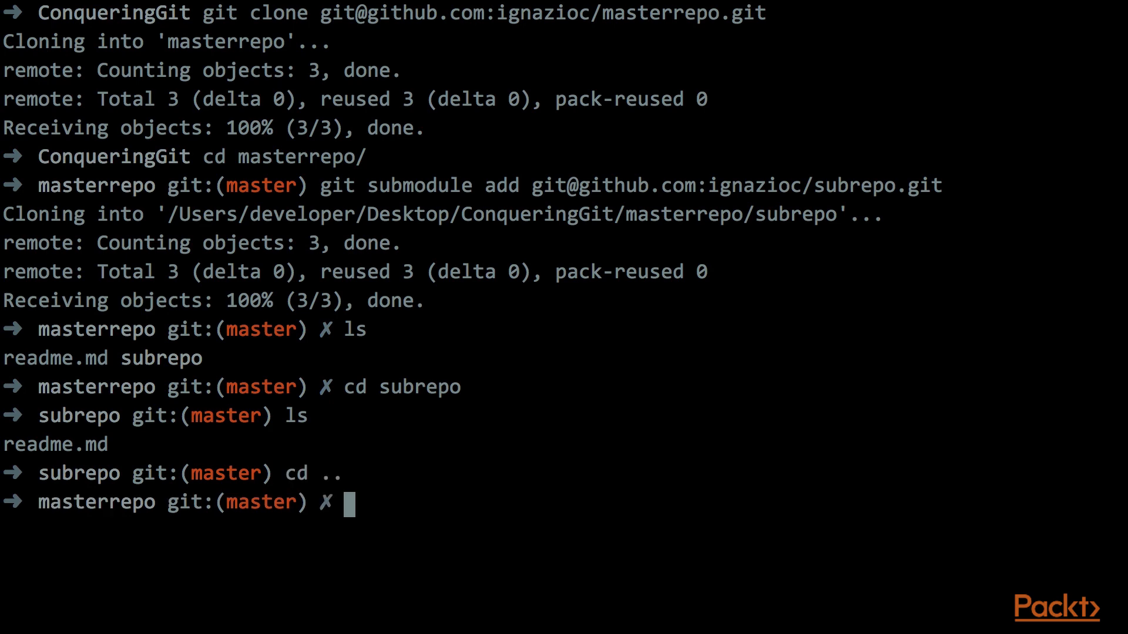
type("git status")
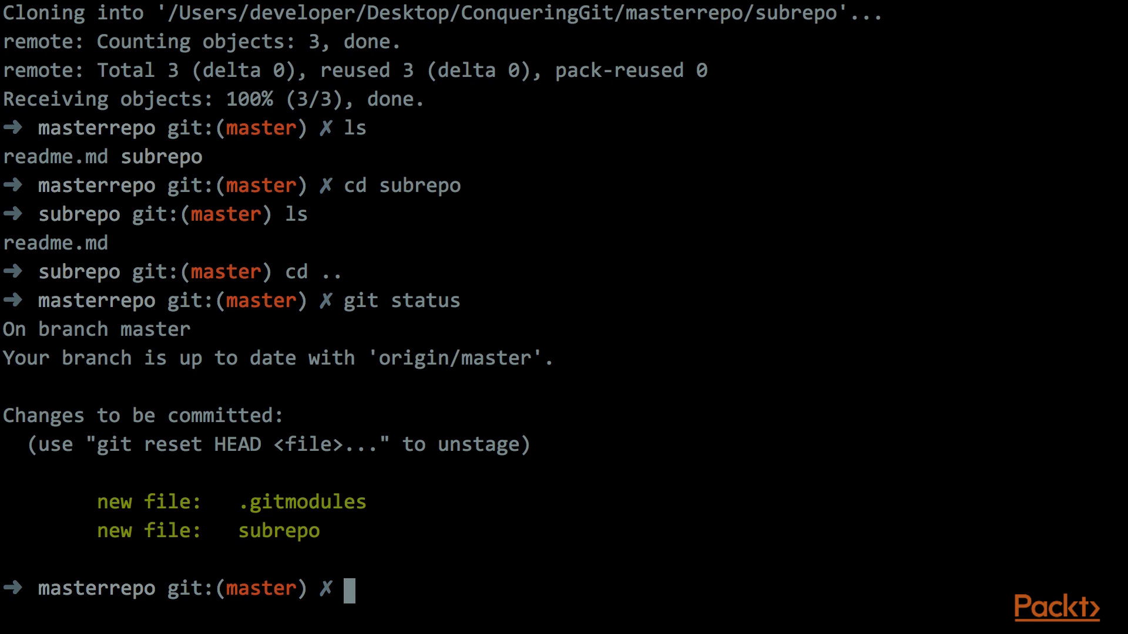
mouse_move(429, 528)
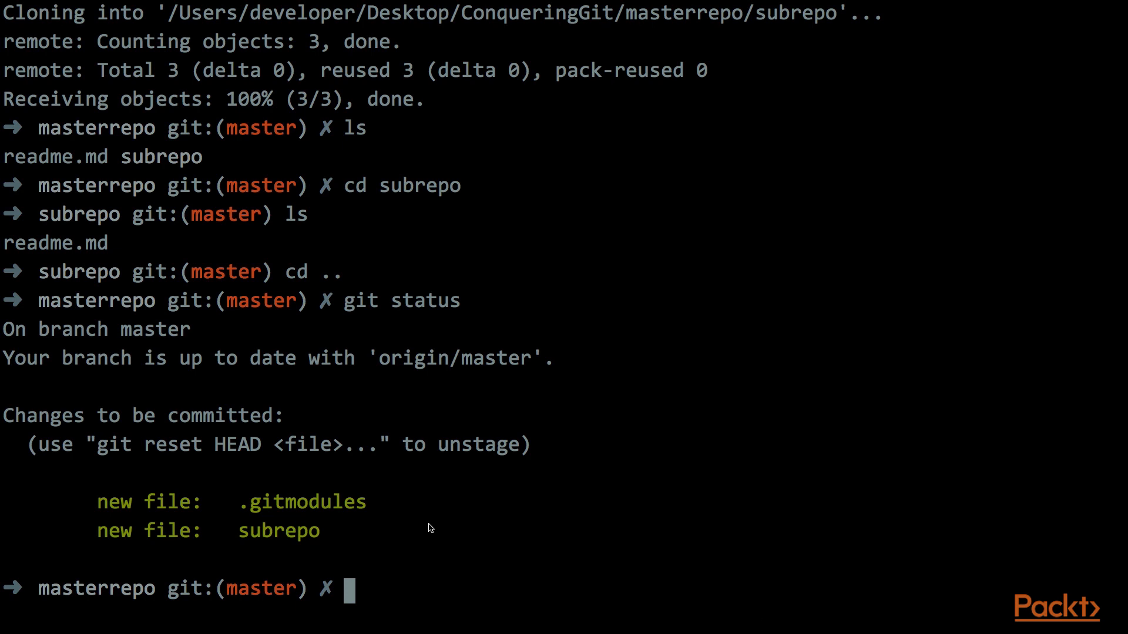
mouse_move(243, 508)
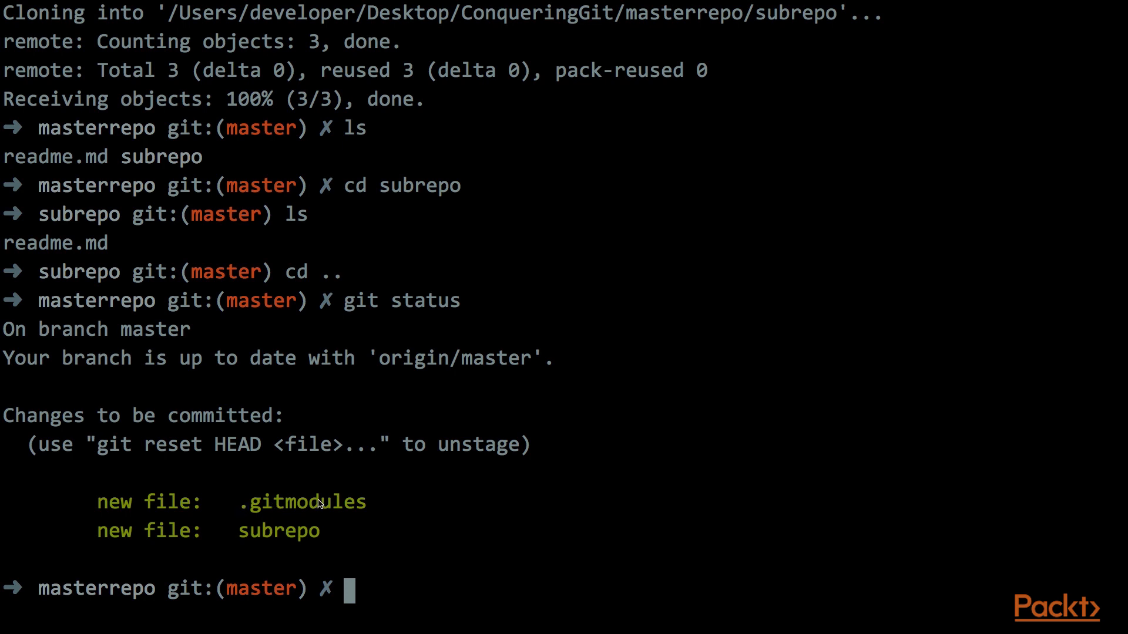
Print .gitmodules to see subrepo's path and URL, then run git diff --cached
type("cat .gitmodules")
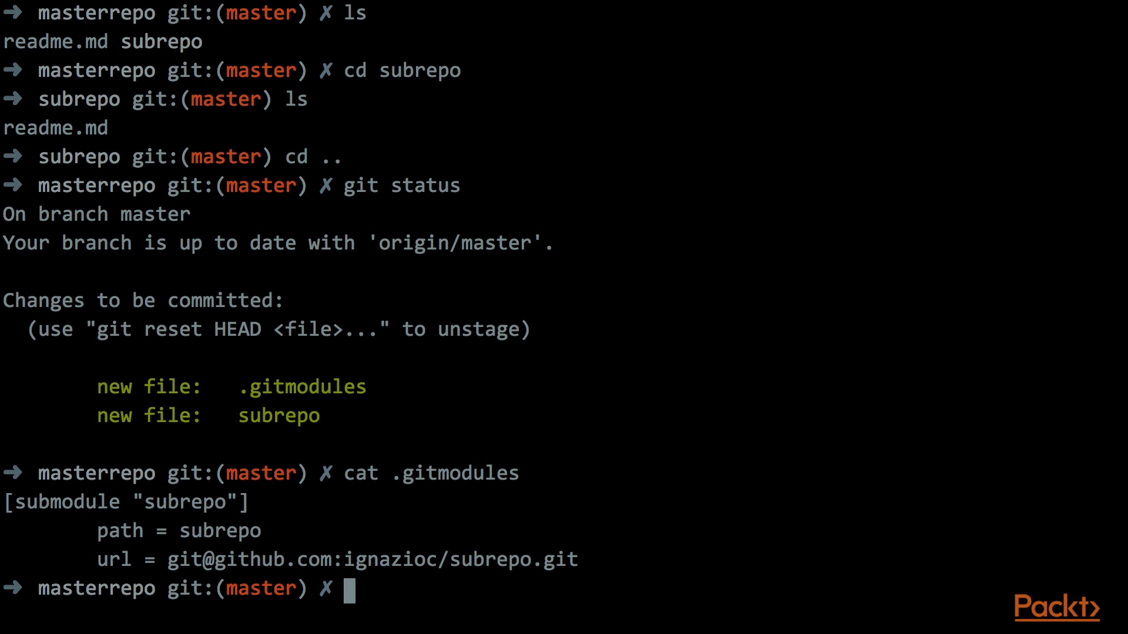
mouse_move(93, 535)
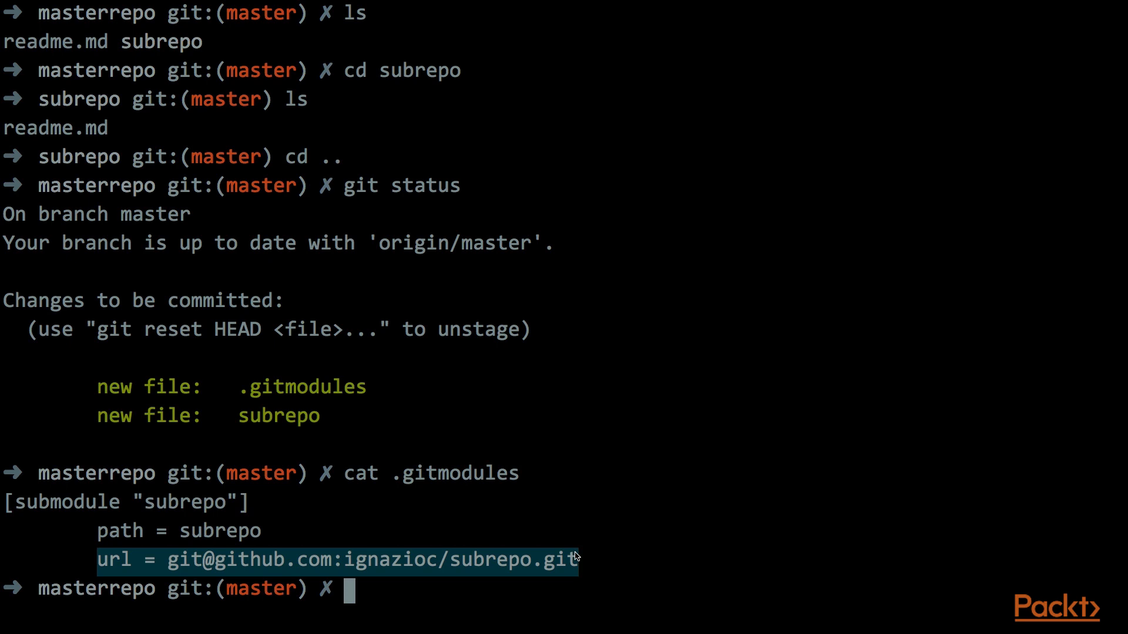
mouse_move(214, 409)
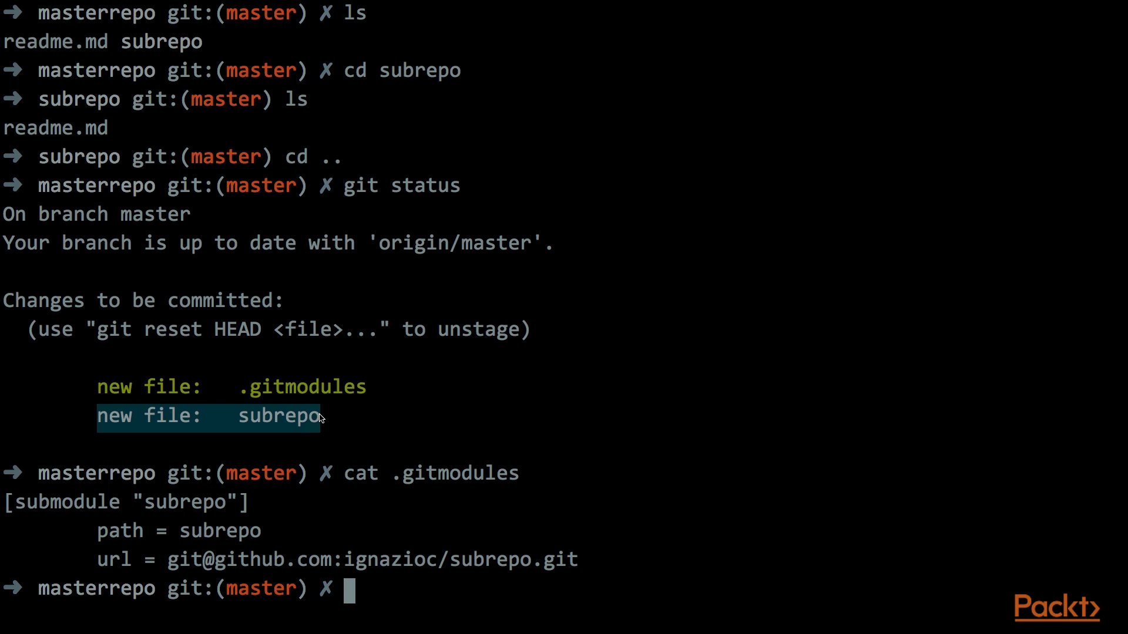
type("git diff --cached")
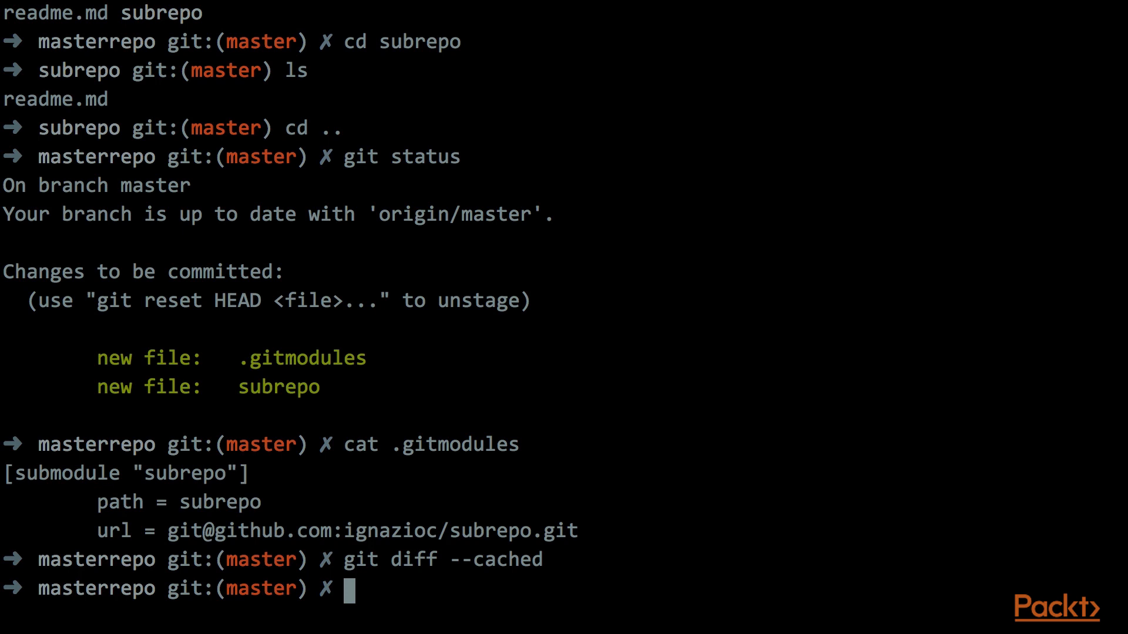
Review changes with git diff --cached --submodule, commit as 'Added submodule', and push
key("enter")
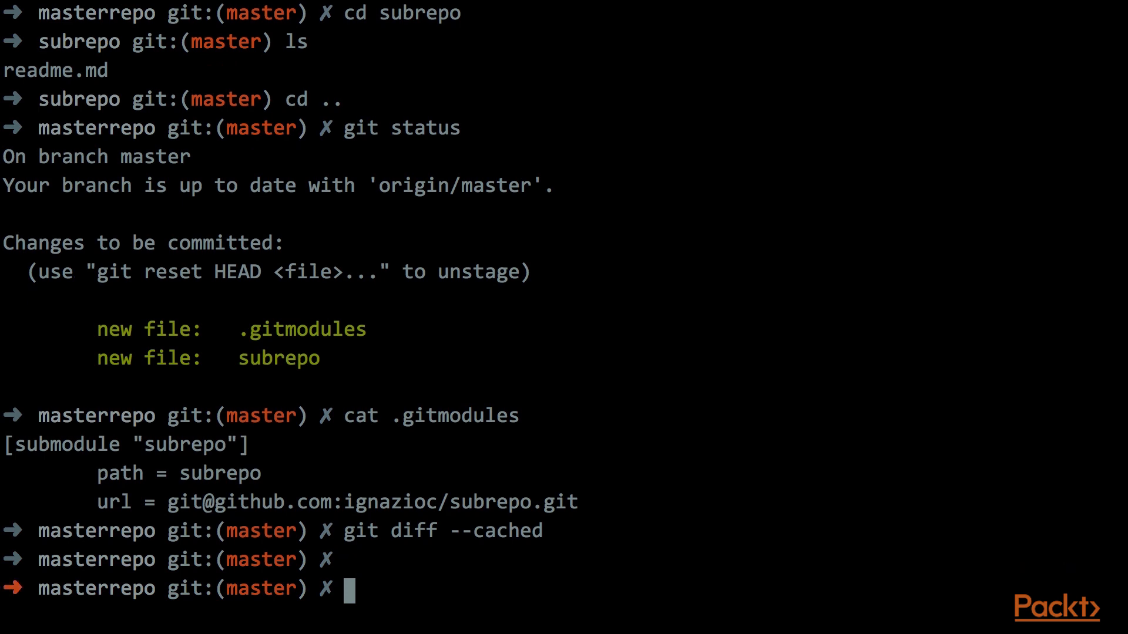
type("git diff --cached")
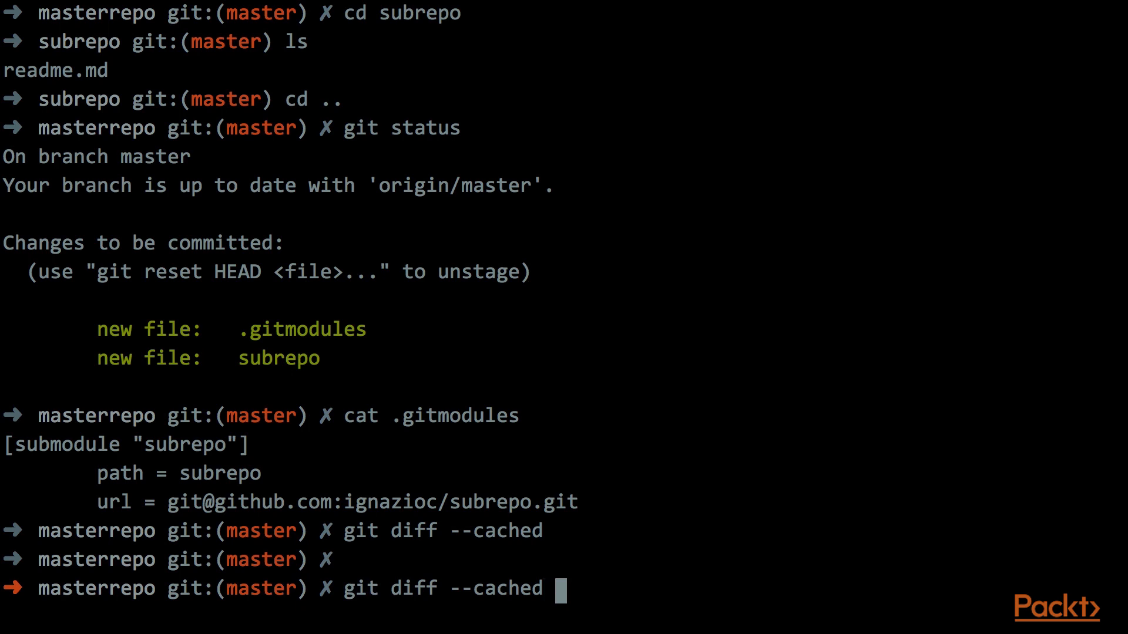
type("-")
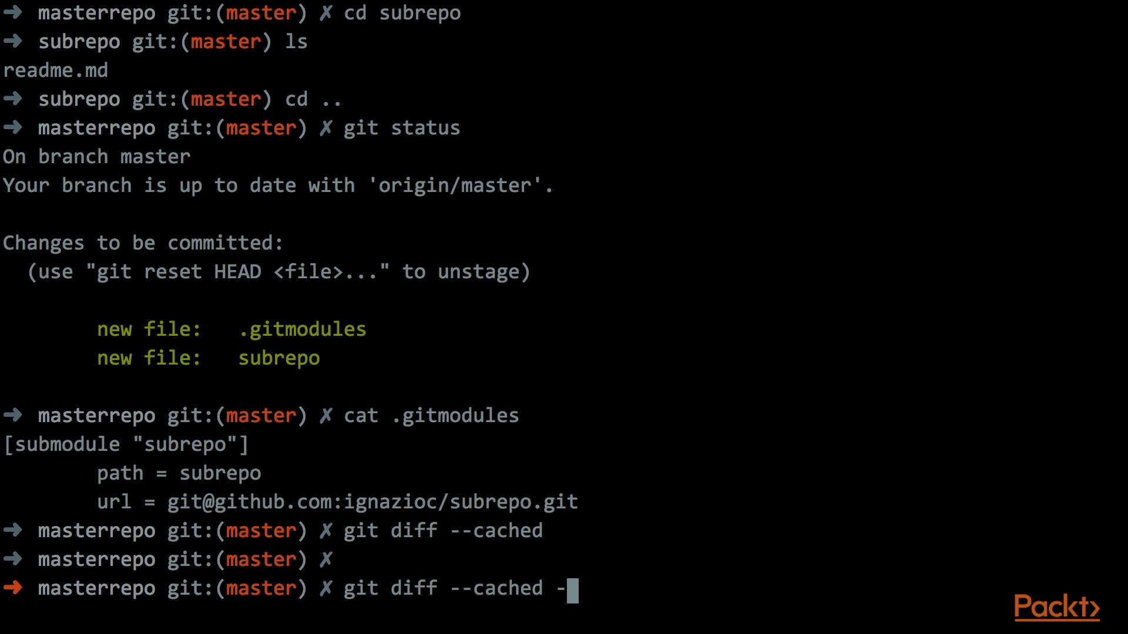
type("submodule")
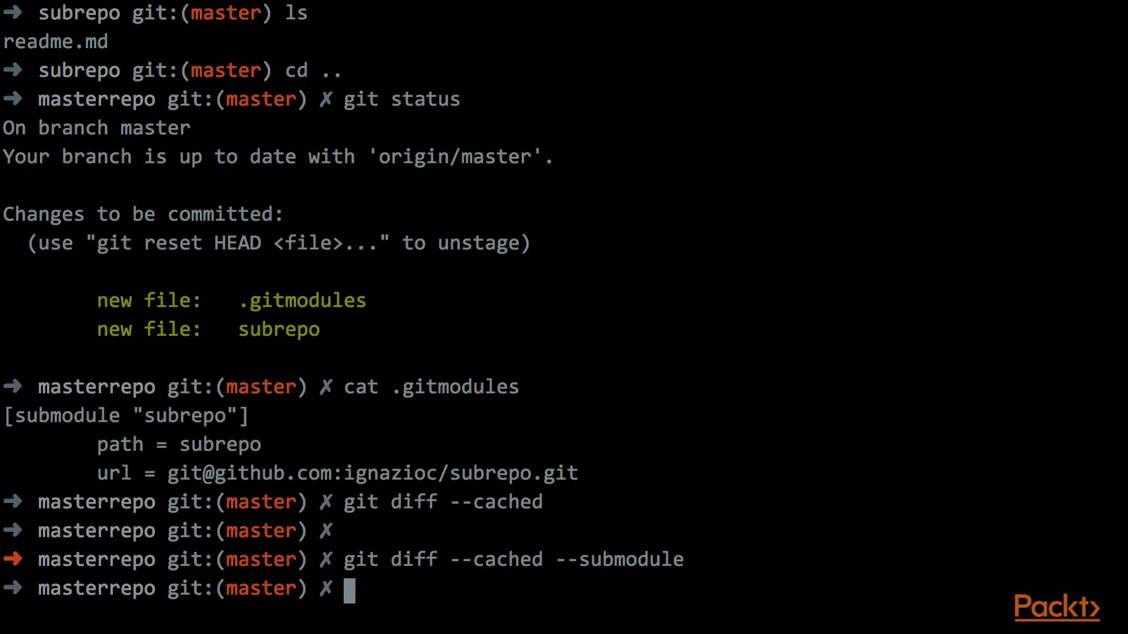
type("git commit -m \"Added submodule")
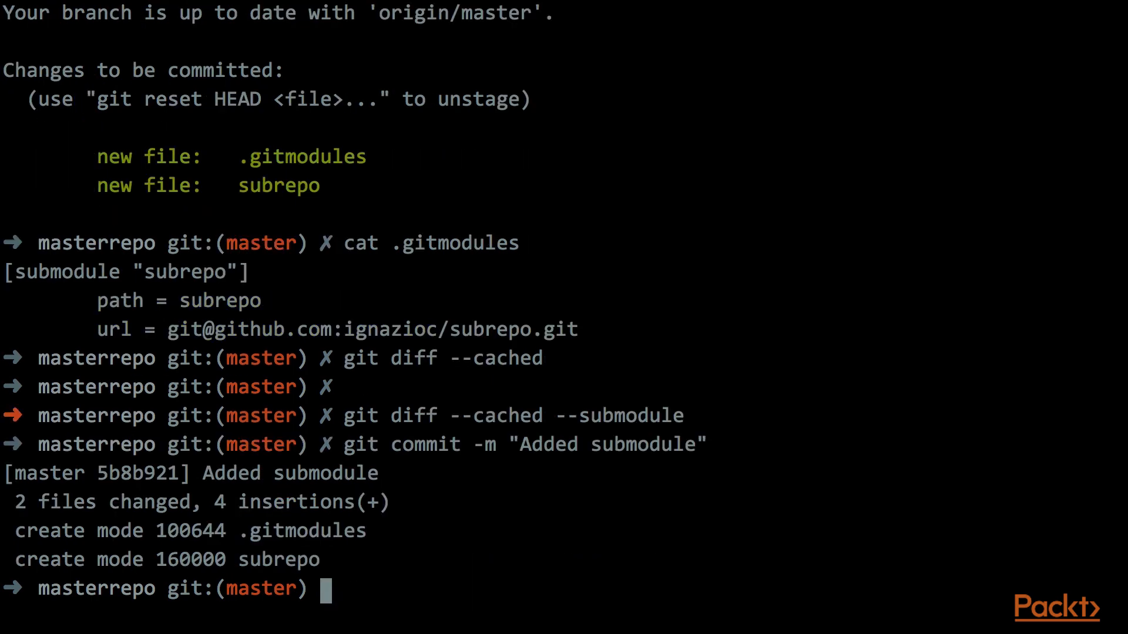
type("git push")
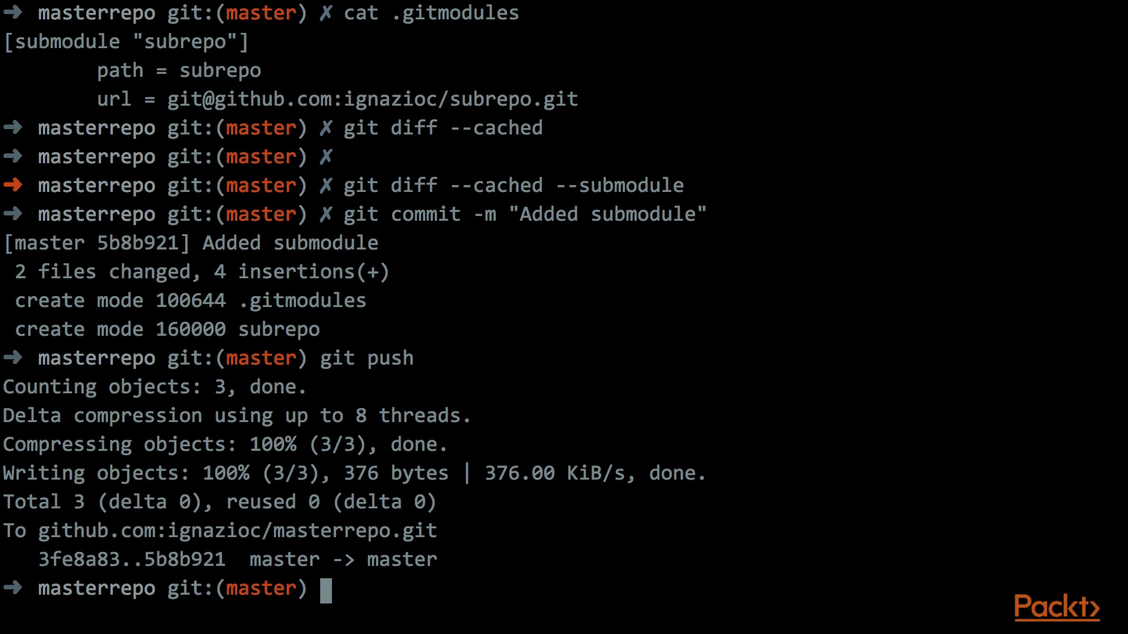
Confirm masterrepo's working tree is clean with git status and cd into subrepo
type("git status")
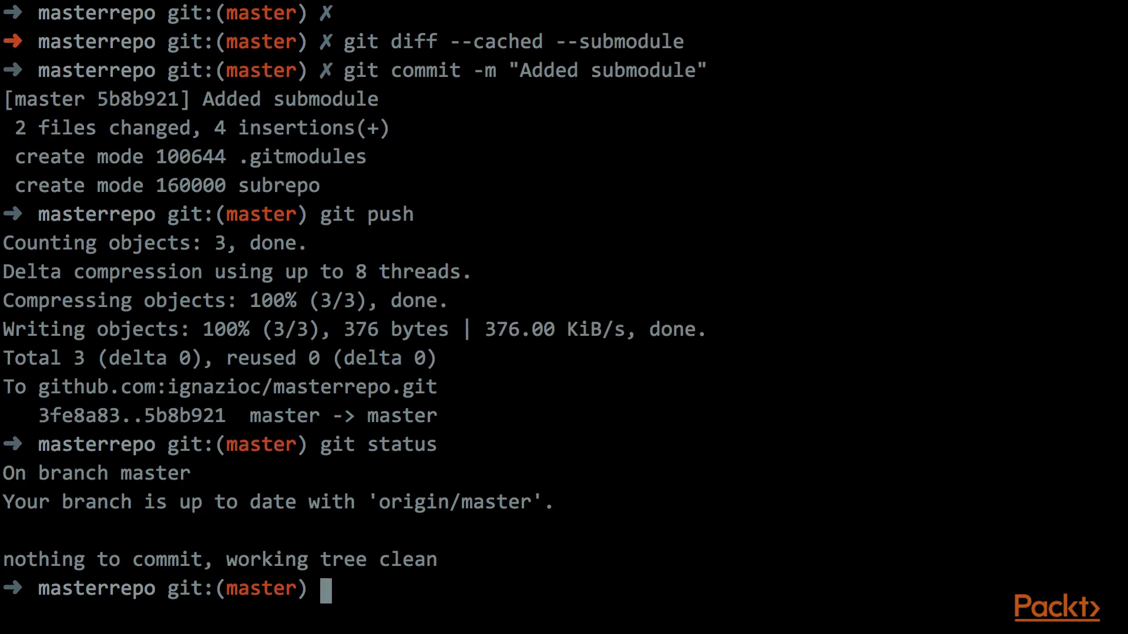
type("cd subrepo")
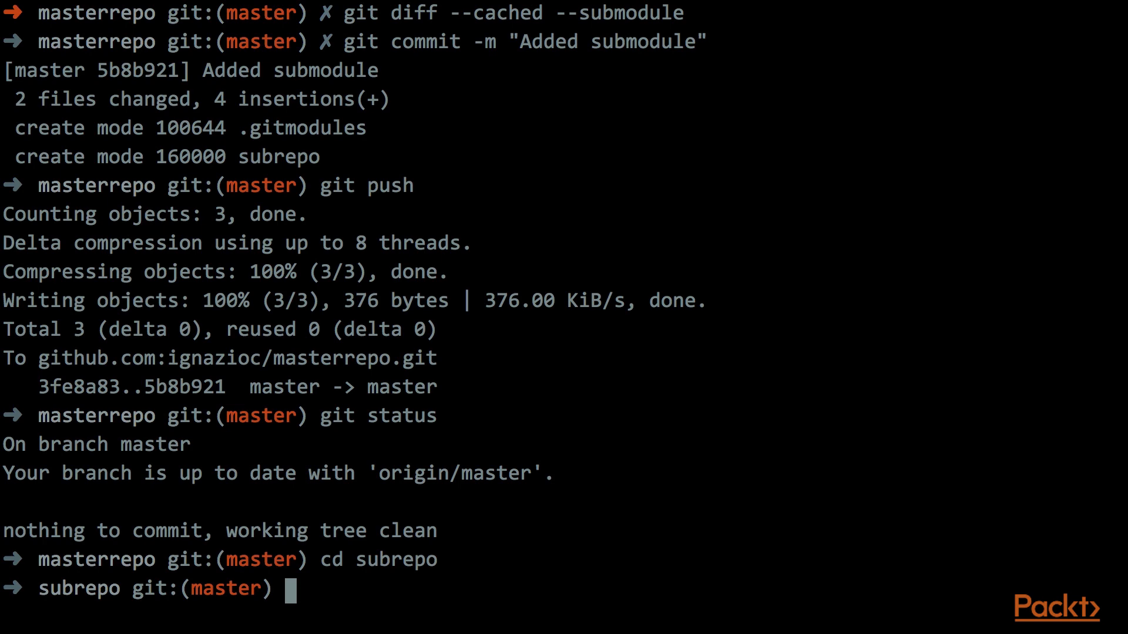
Commit foo.bar ('hello world') in subrepo as 'Test commit on submodule', push, and check masterrepo status
type("echo \"hello world\" >> foo.bar")
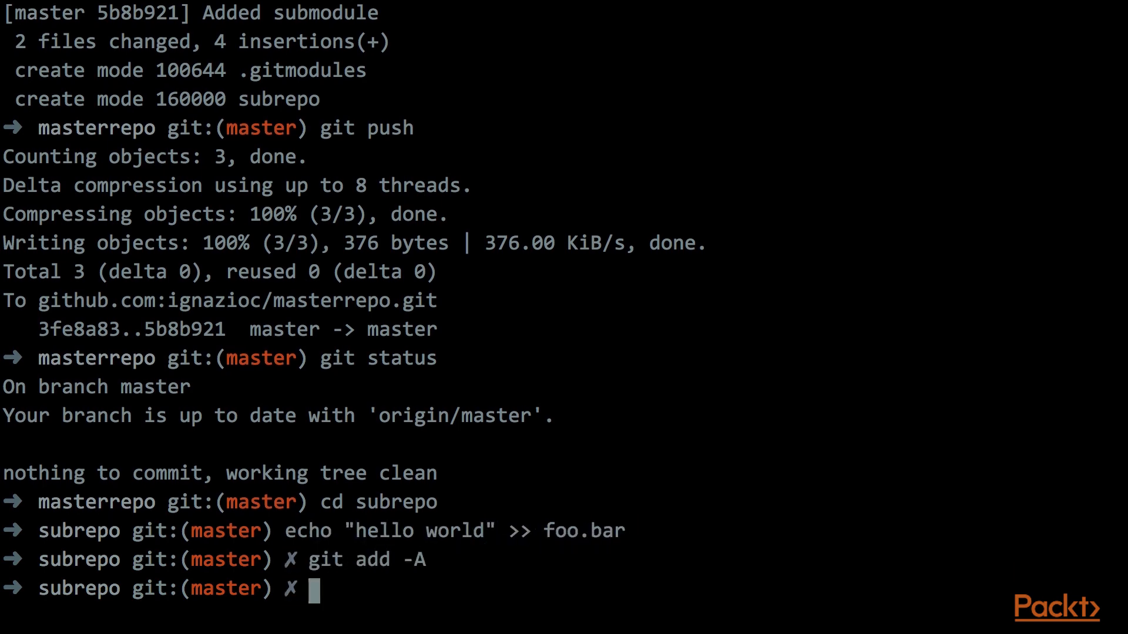
type("git commit -m \"Test commit on submodule\"")
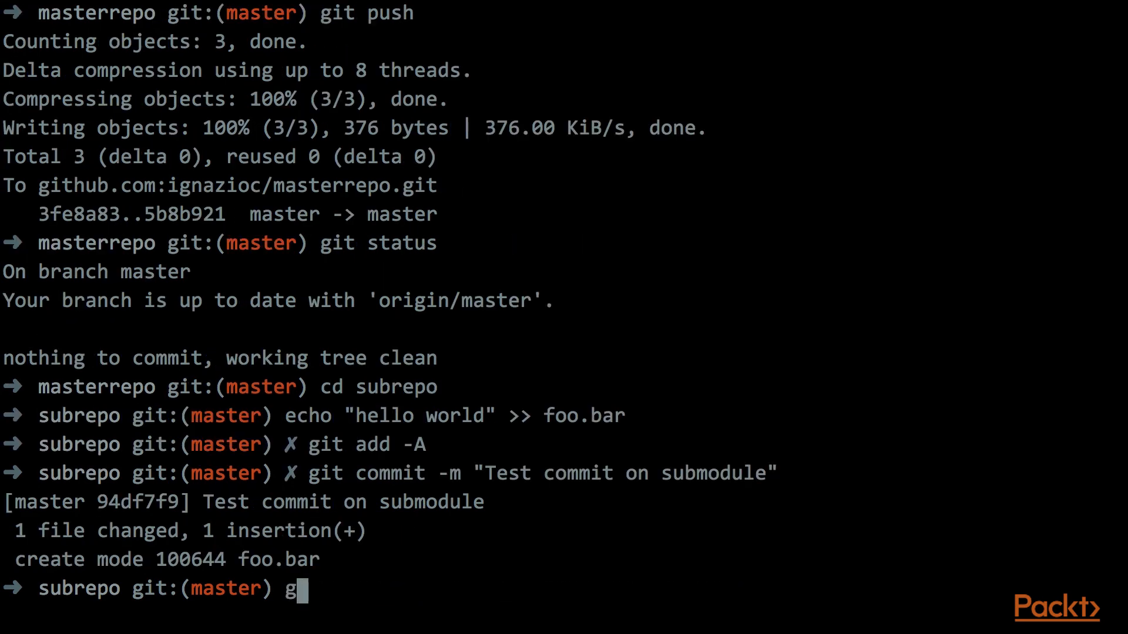
type("it push")
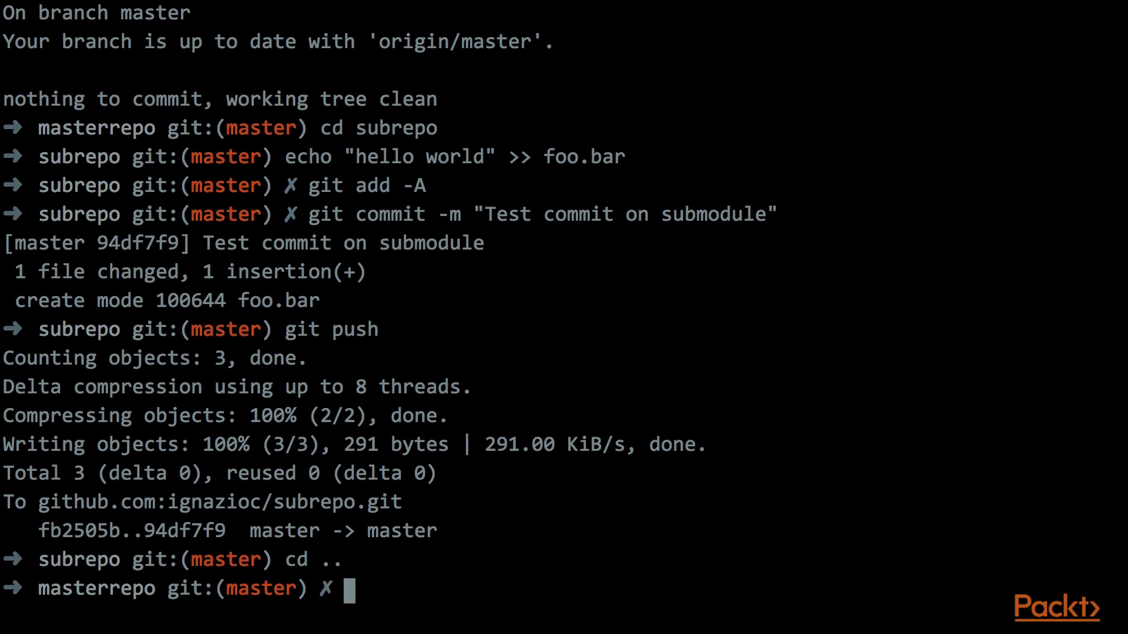
type("git status")
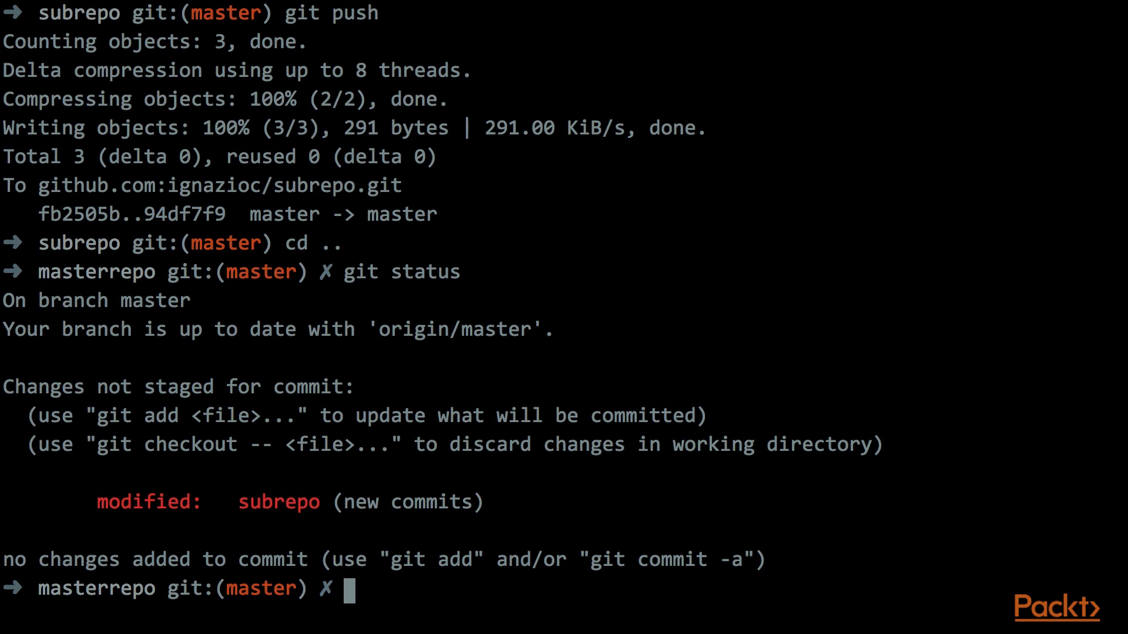
Commit masterrepo's new subrepo pointer as 'Updated submodule' and push to GitHub
type("git commit -m \"Updated submodule")
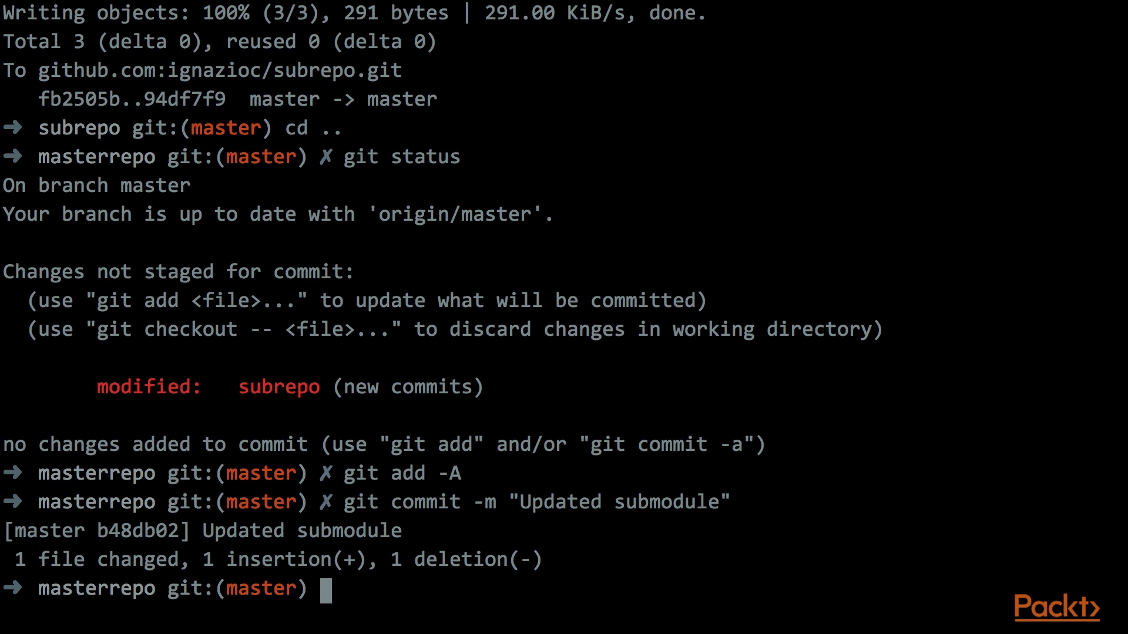
type("git push")
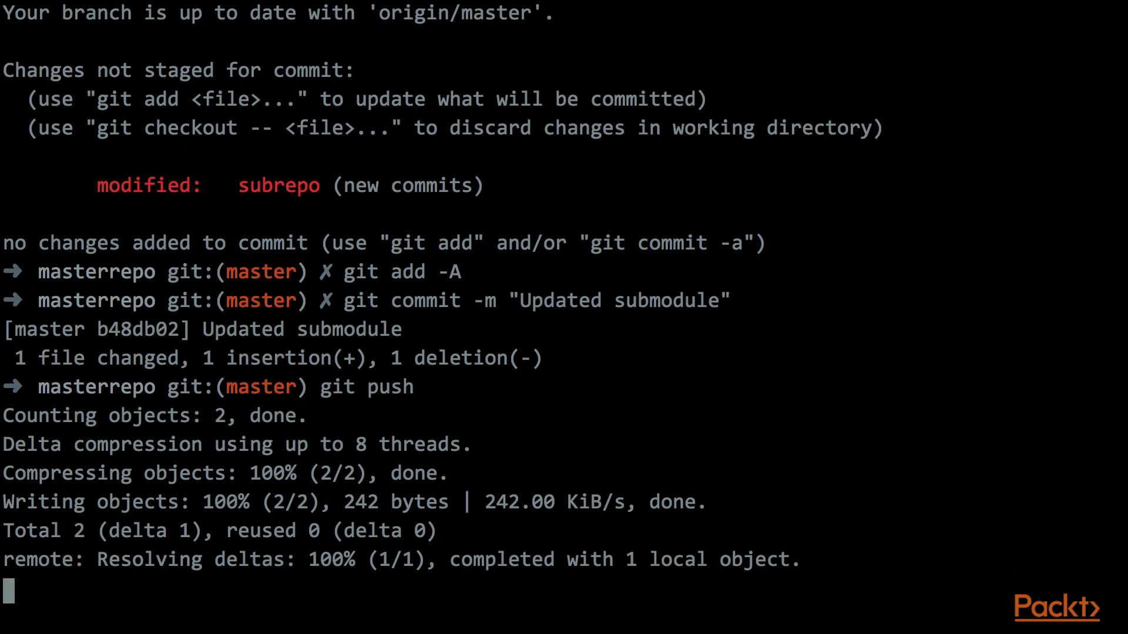